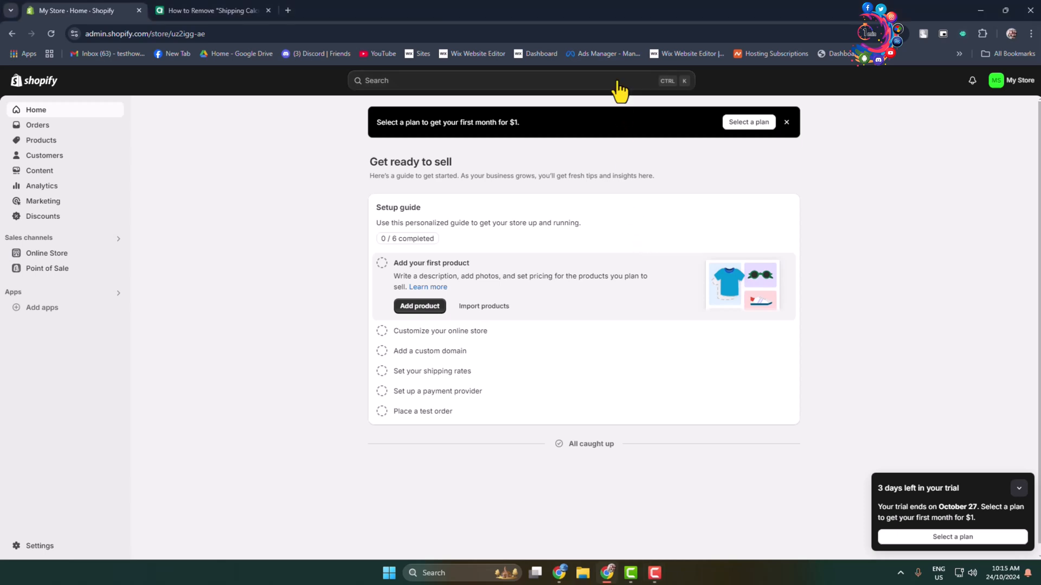
mouse_move(615, 84)
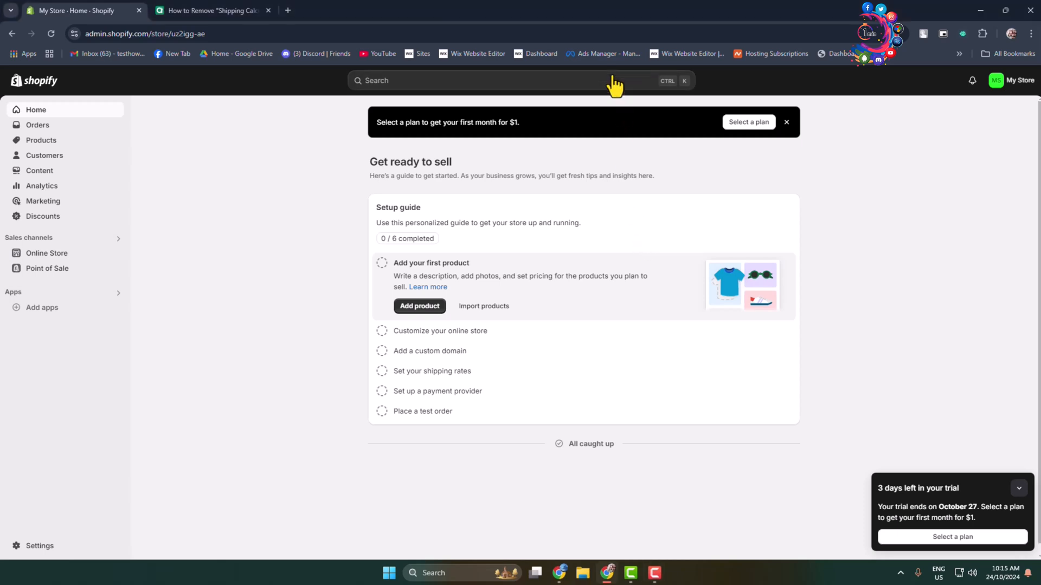
mouse_move(628, 79)
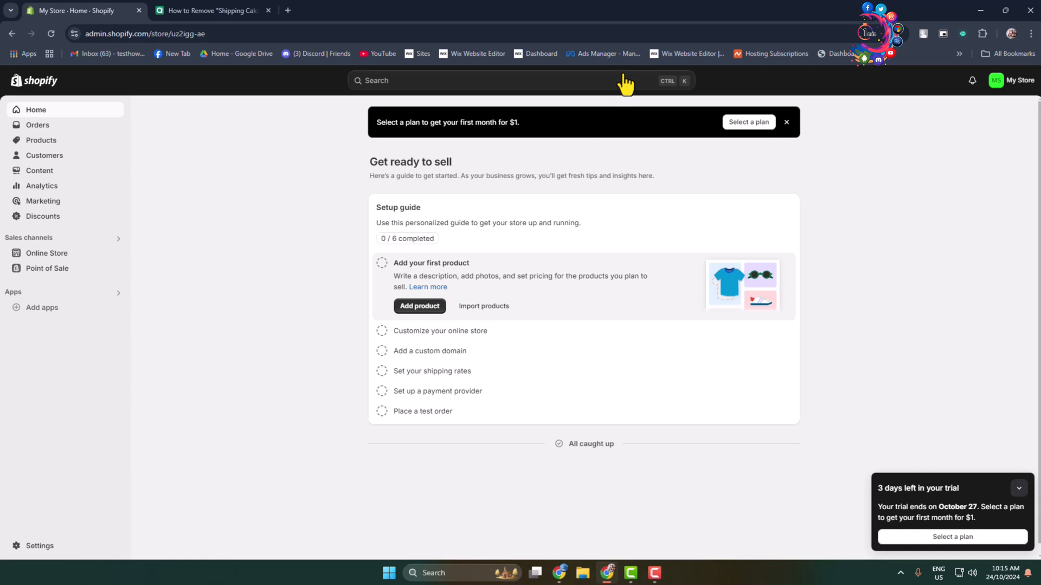
mouse_move(626, 84)
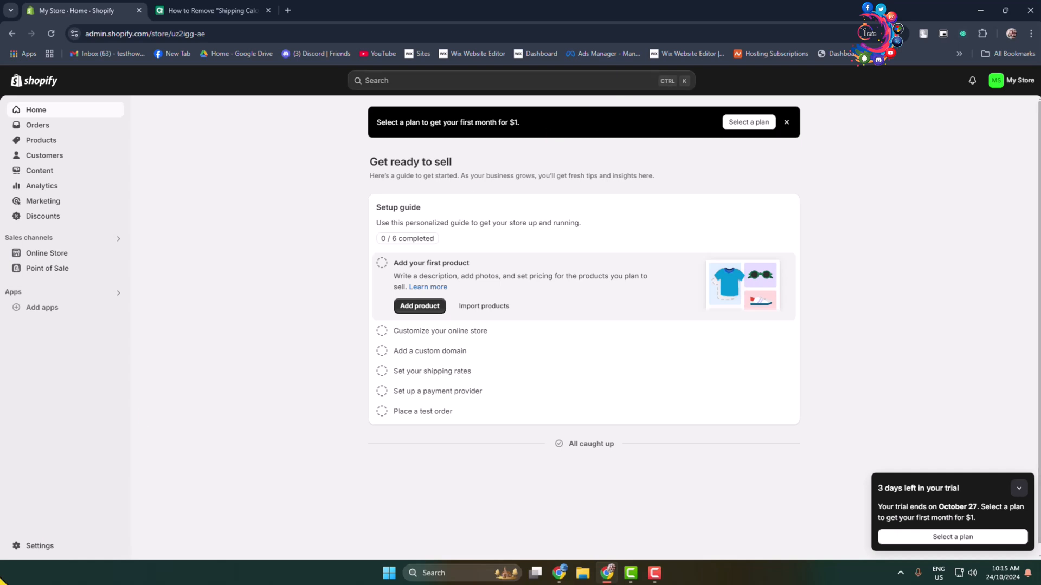
Open Settings from the sidebar to reach the General store details page
left_click(38, 546)
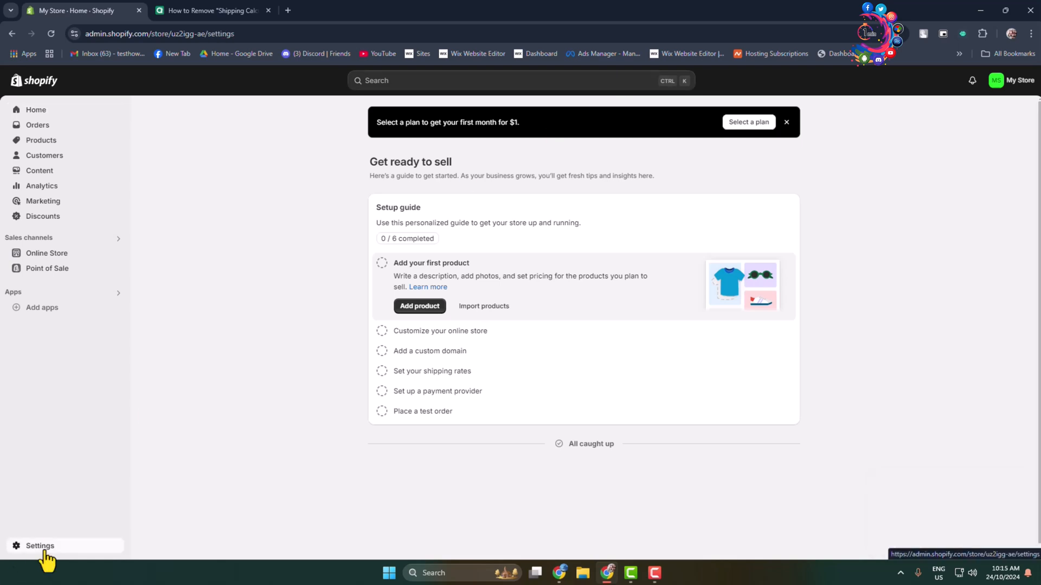
left_click(38, 546)
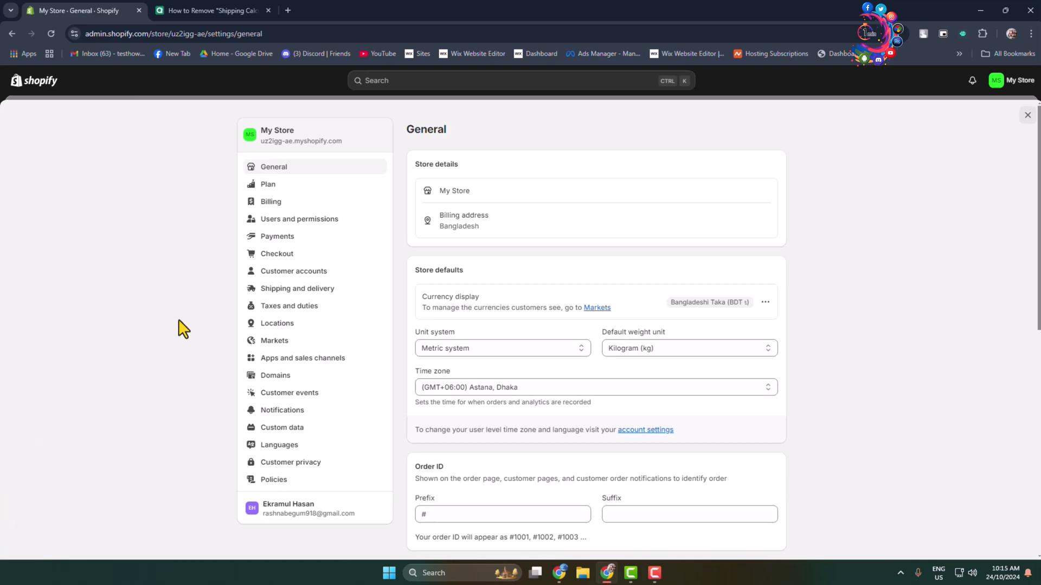
mouse_move(296, 173)
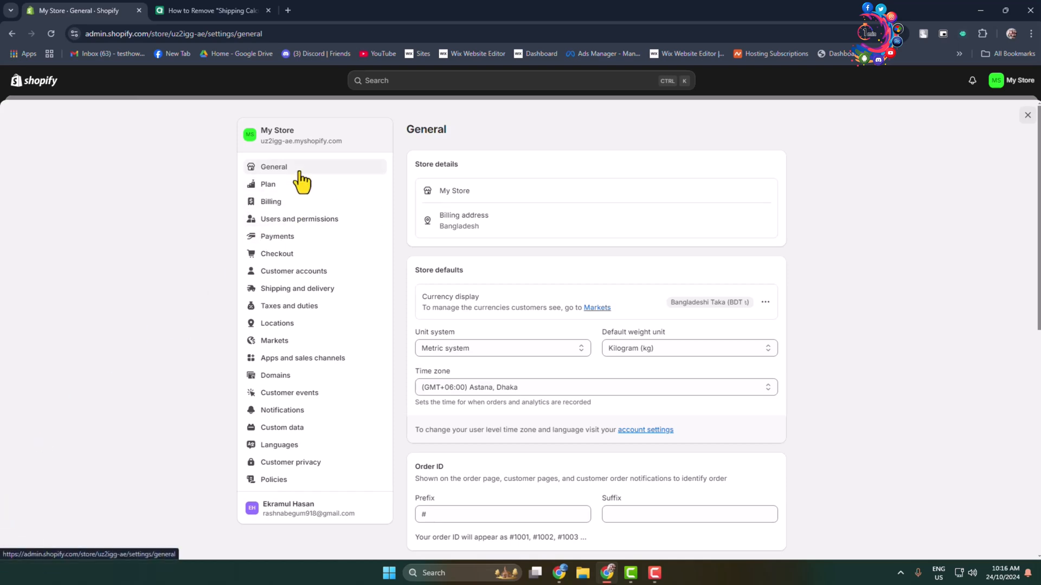
mouse_move(270, 173)
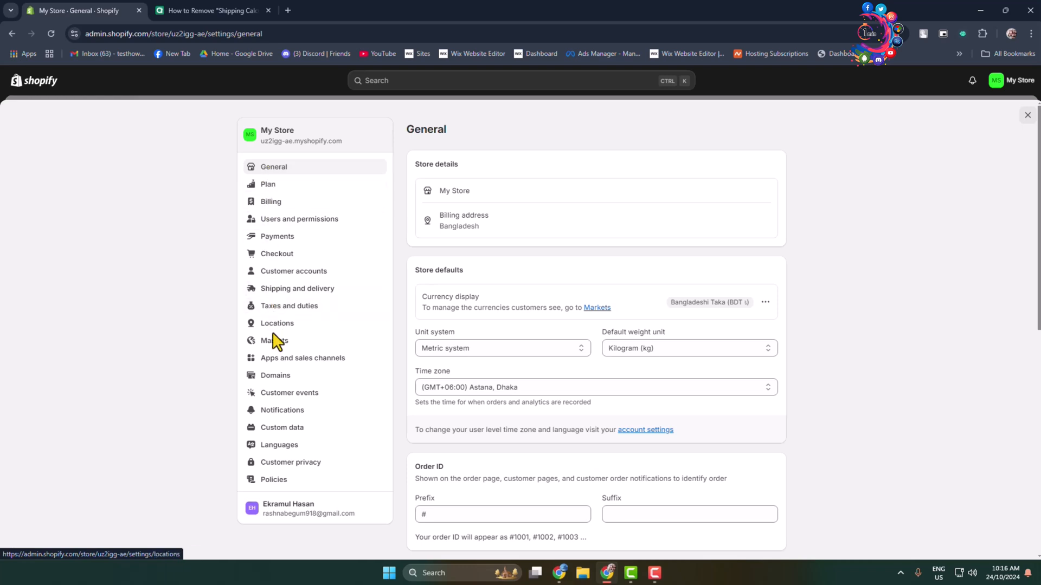
Go to Locations and open the default Shop location in Dhaka
left_click(276, 323)
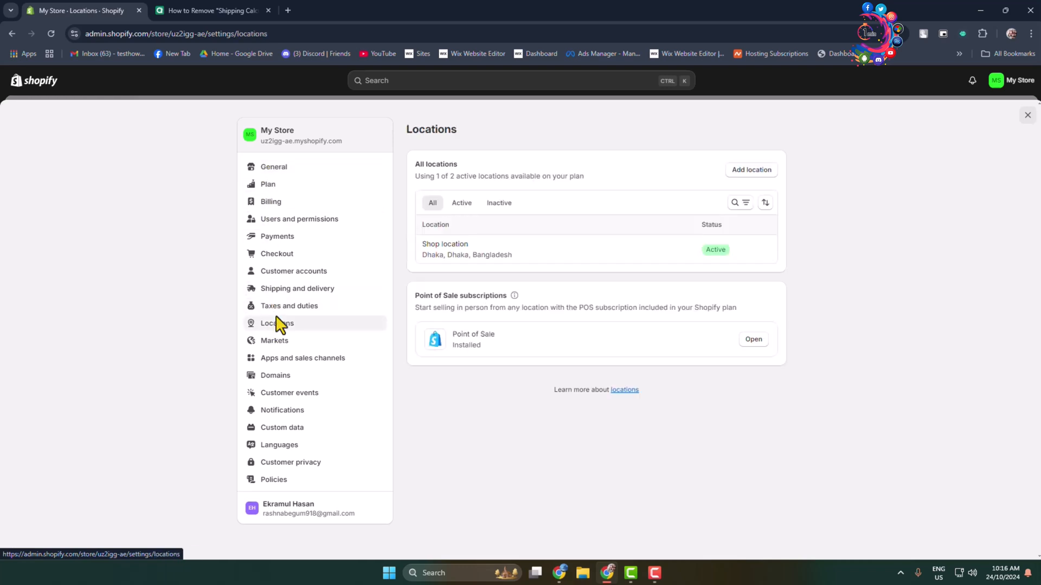
mouse_move(479, 258)
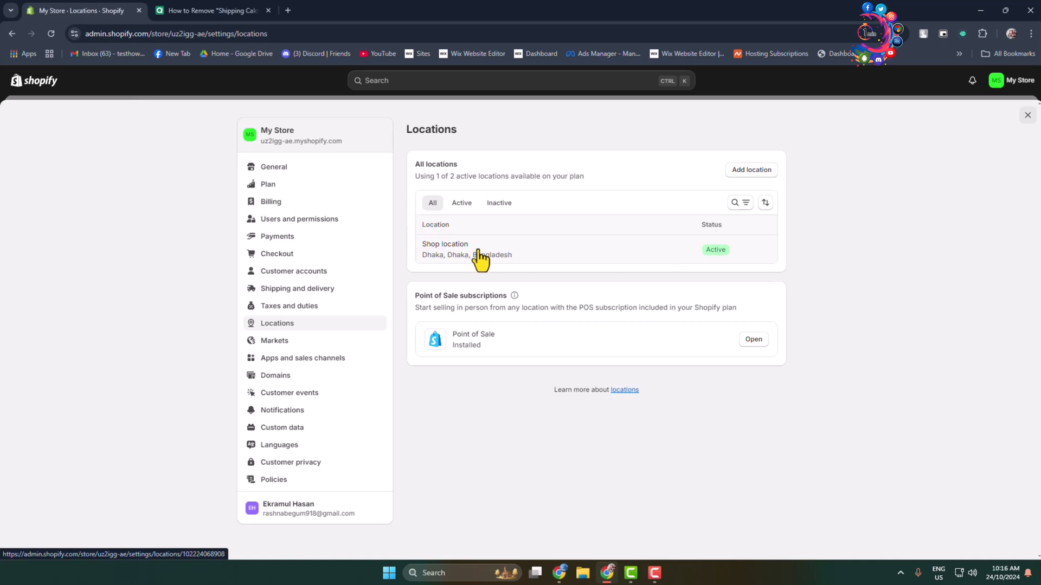
mouse_move(457, 257)
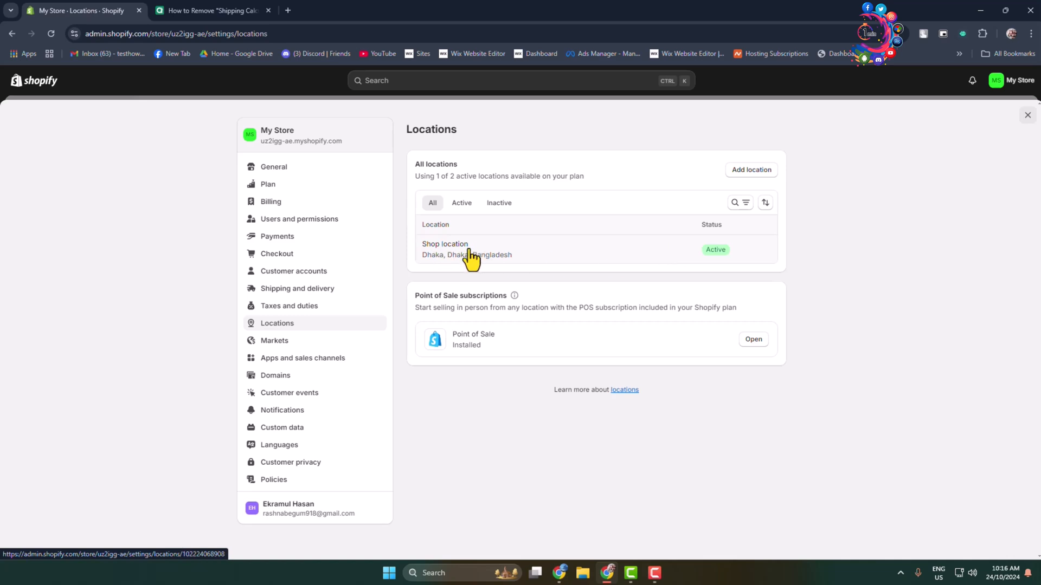
left_click(445, 244)
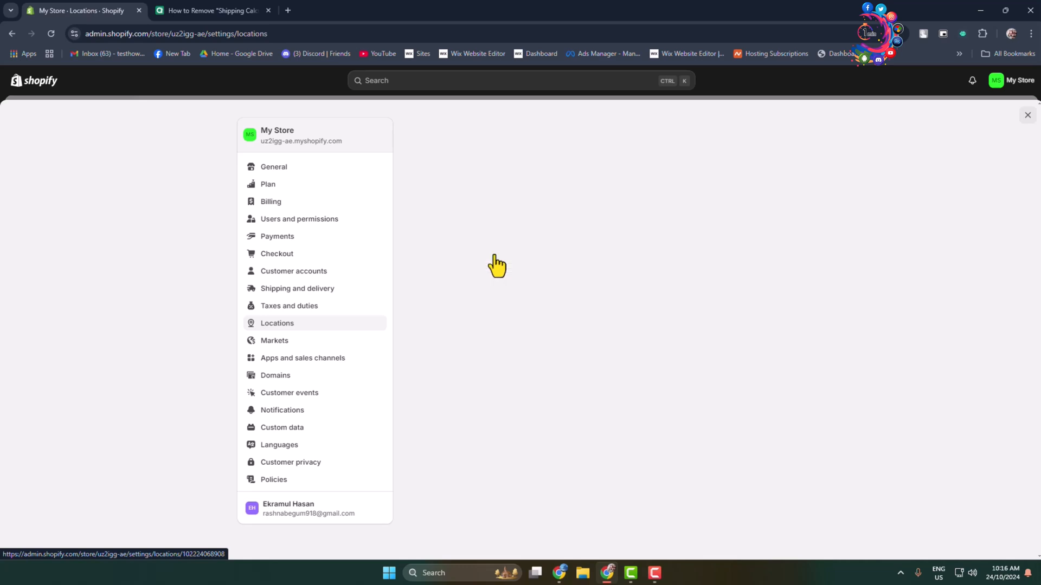
left_click(277, 323)
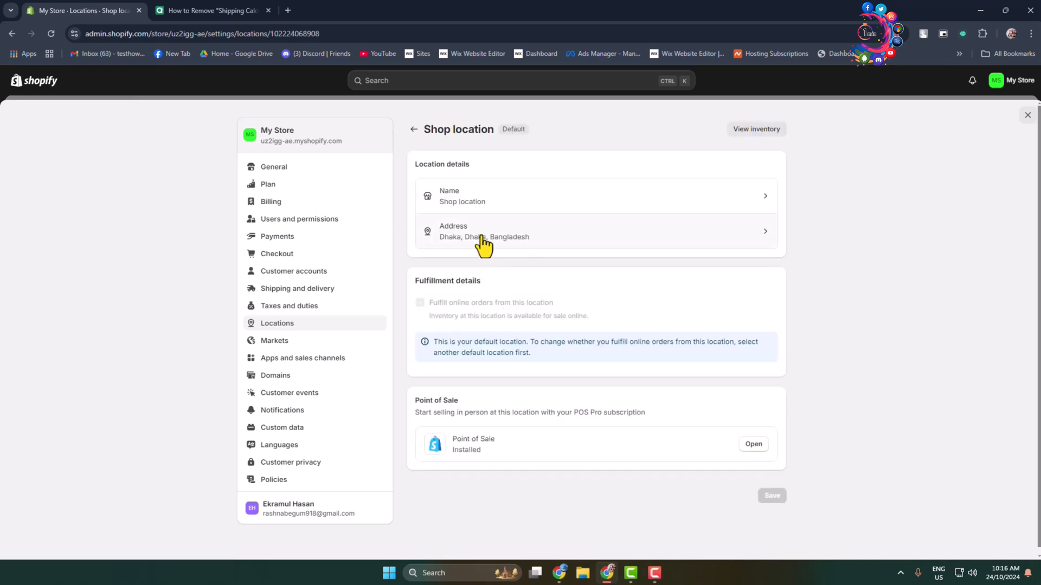
Edit the Shop location address, changing country/region from Bangladesh, then visit Apartment and Postal code
left_click(484, 231)
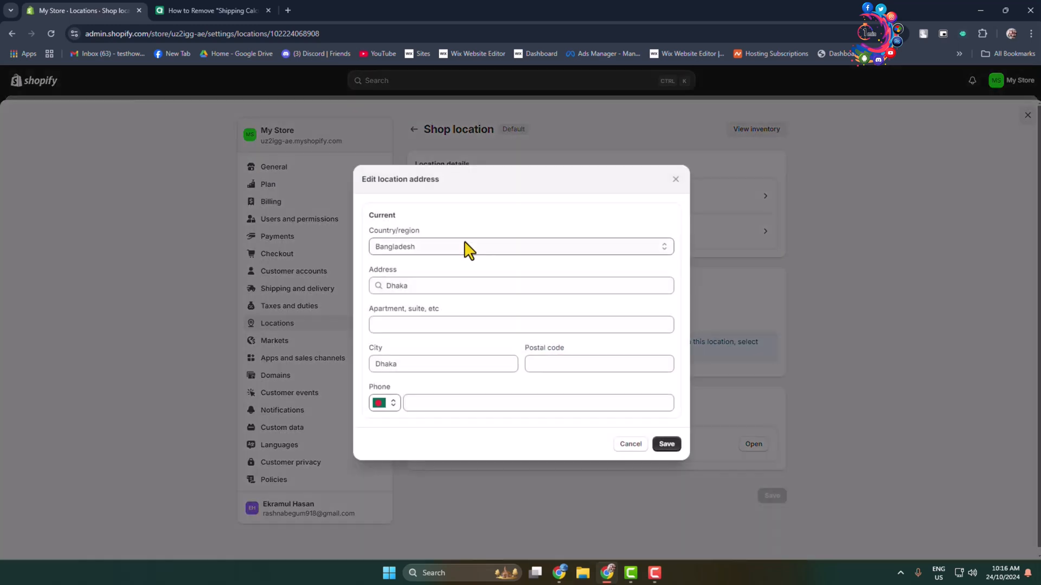
left_click(521, 246)
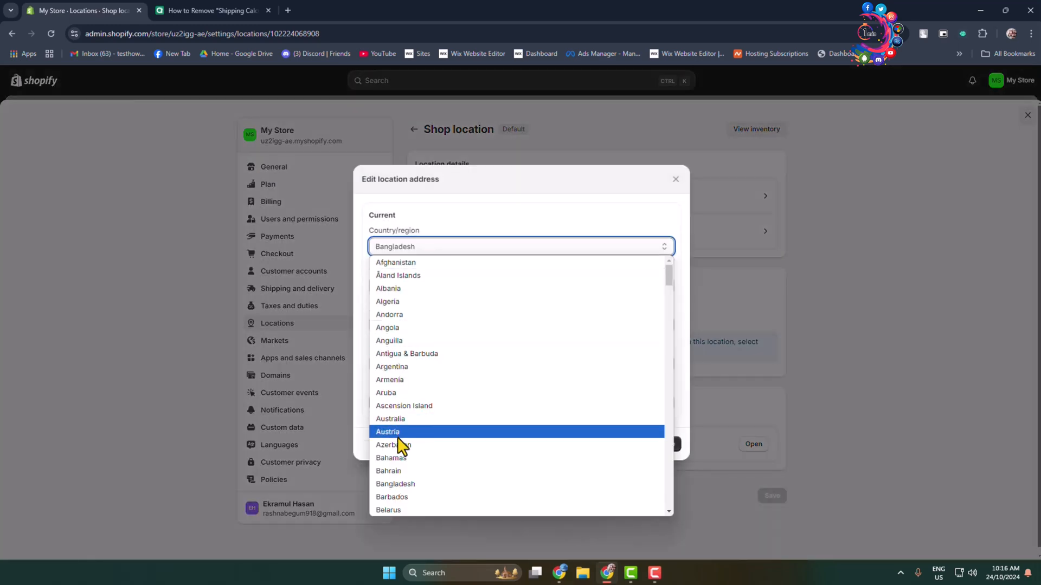
mouse_move(395, 434)
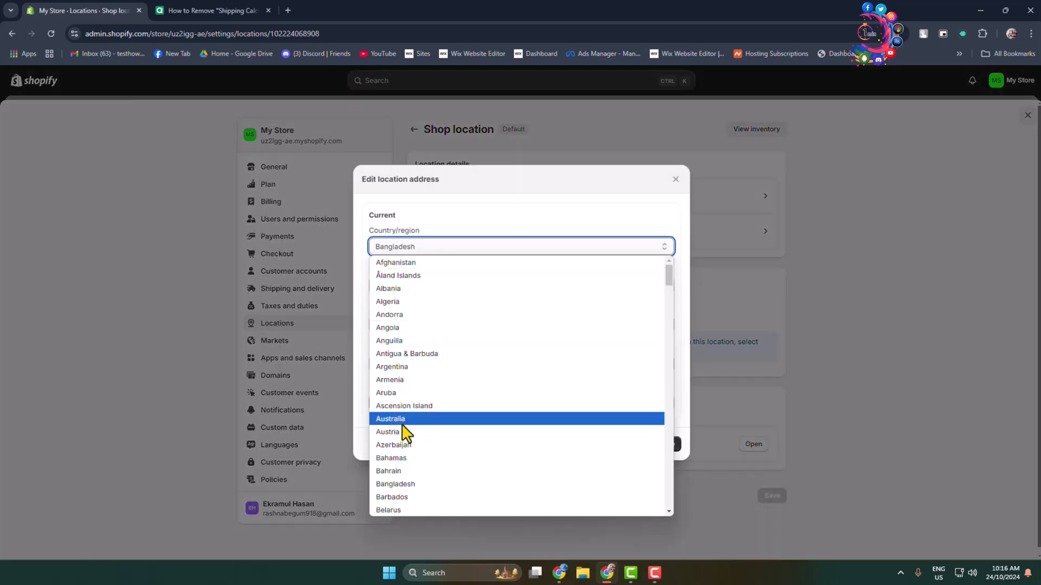
left_click(390, 418)
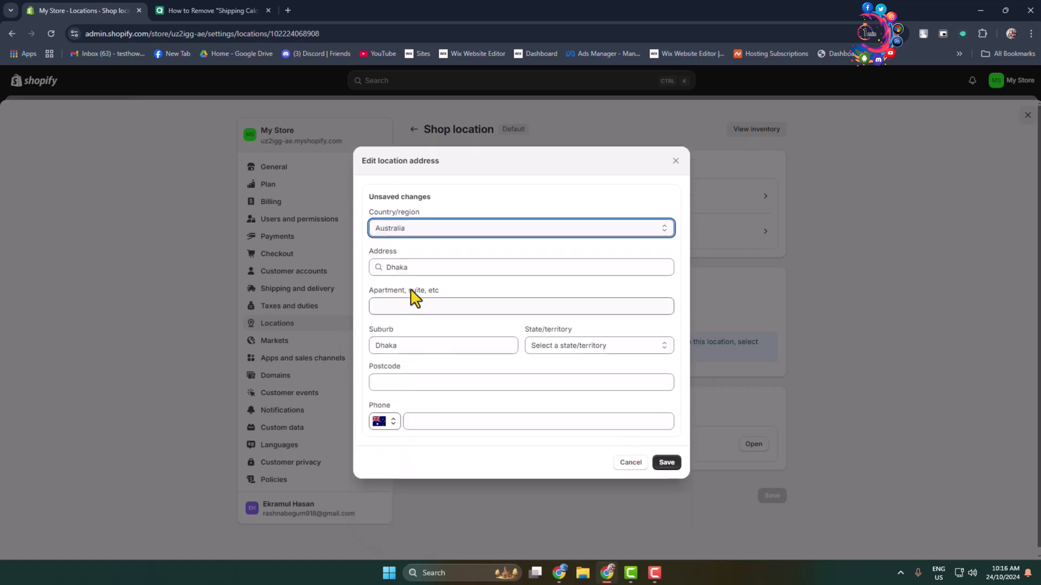
left_click(521, 267)
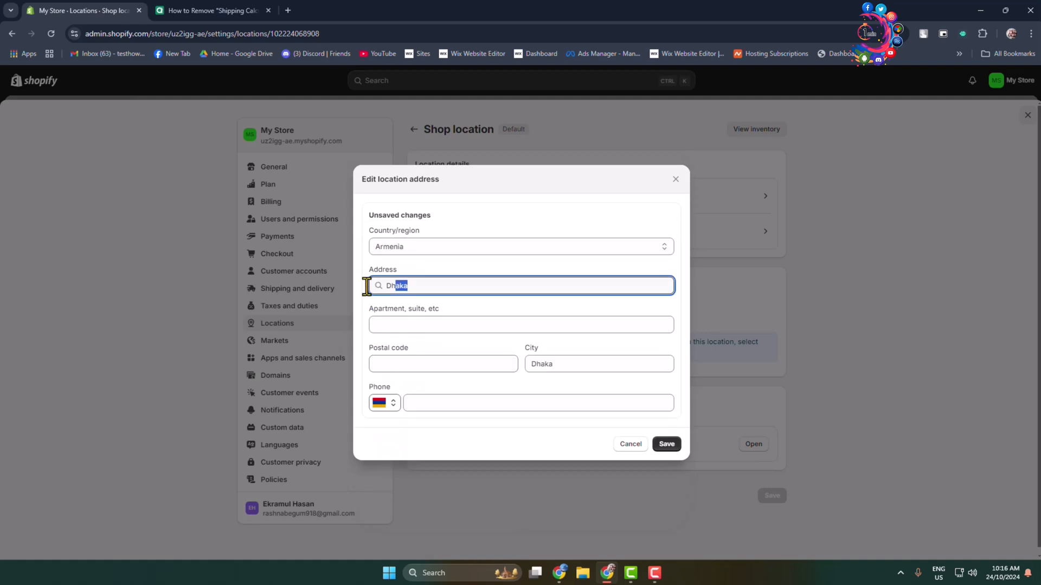
left_click(521, 325)
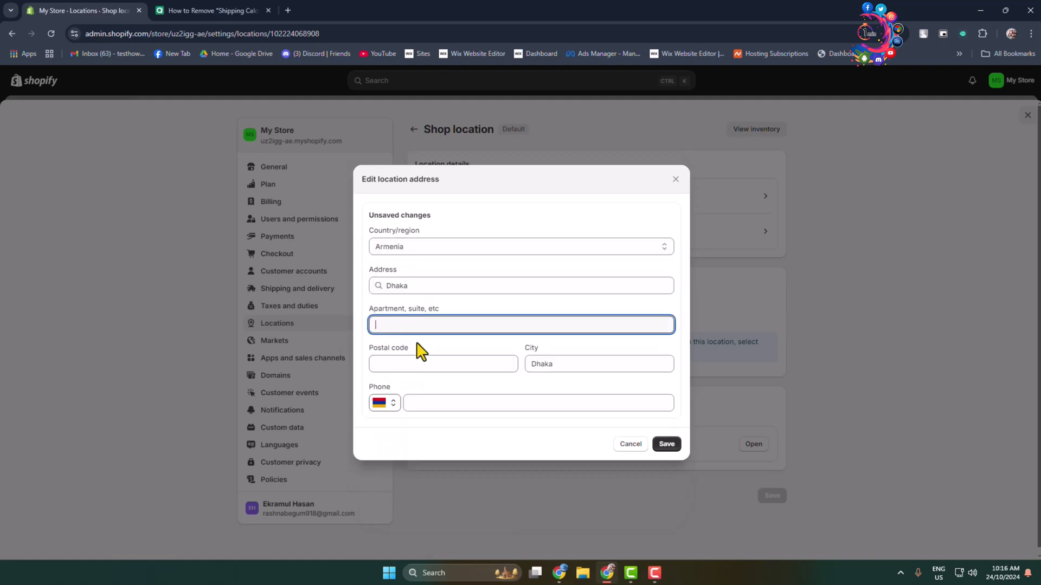
left_click(443, 364)
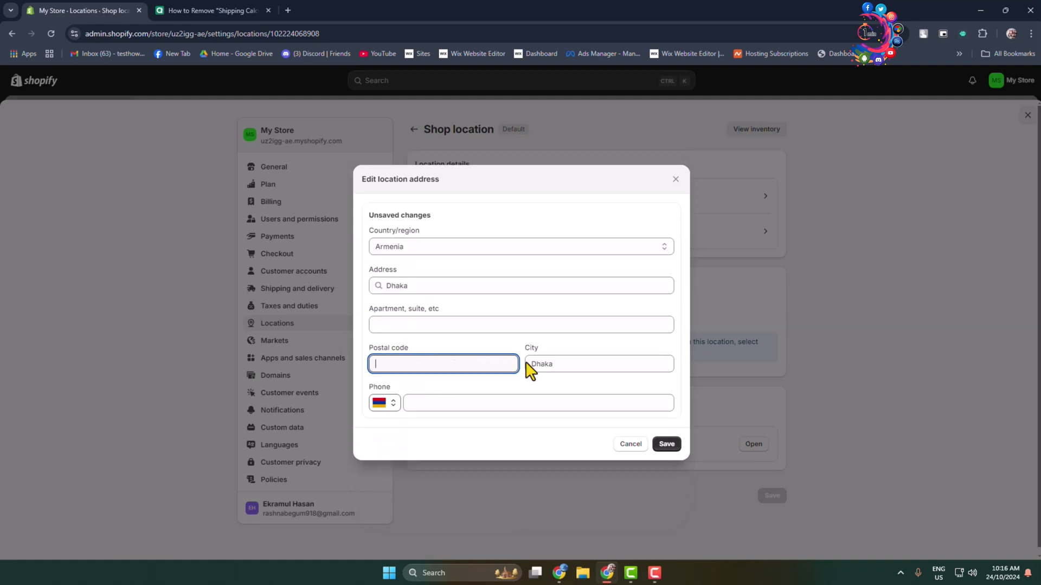
left_click(539, 403)
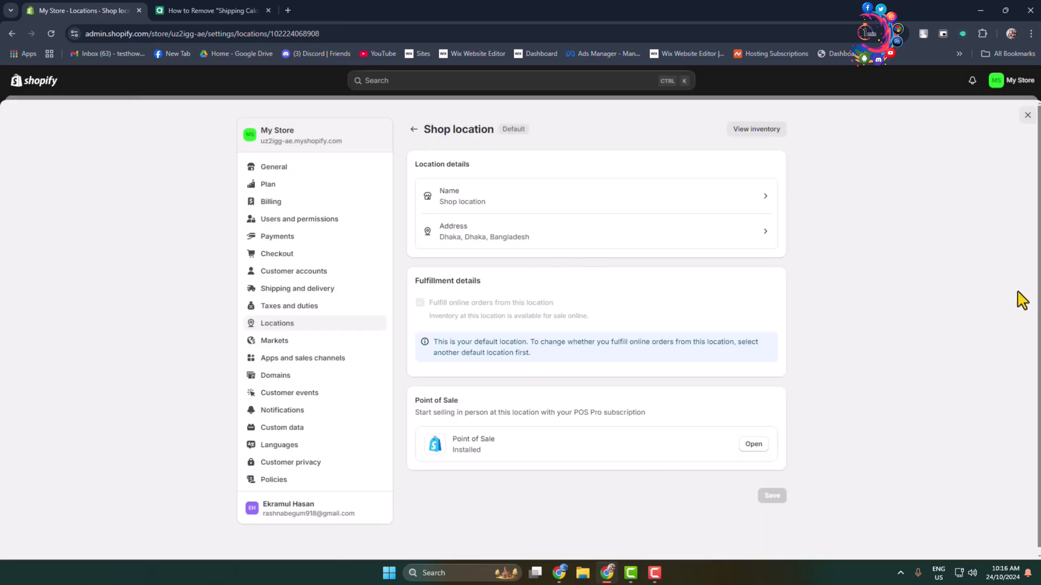
mouse_move(984, 355)
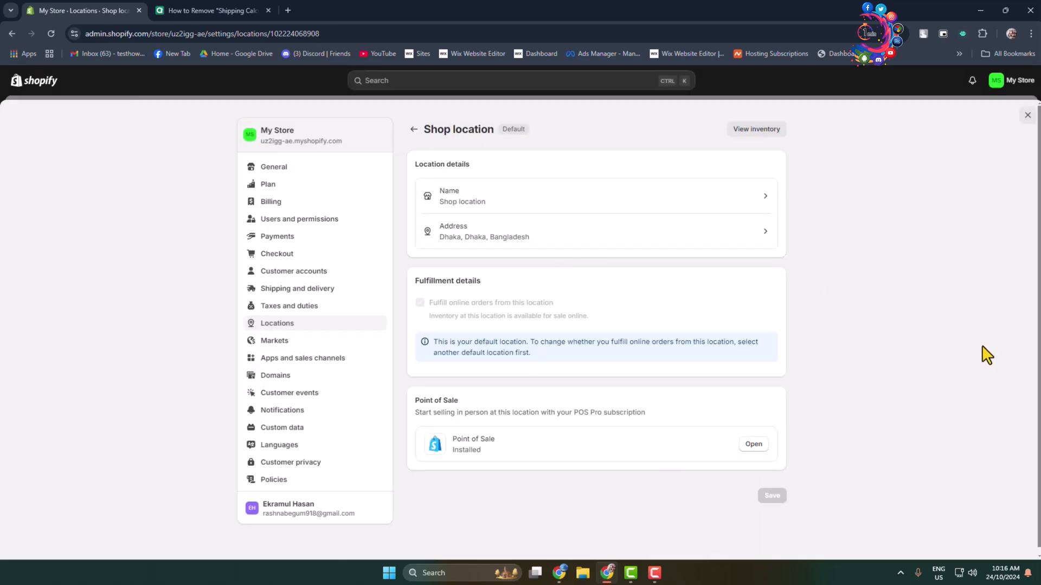